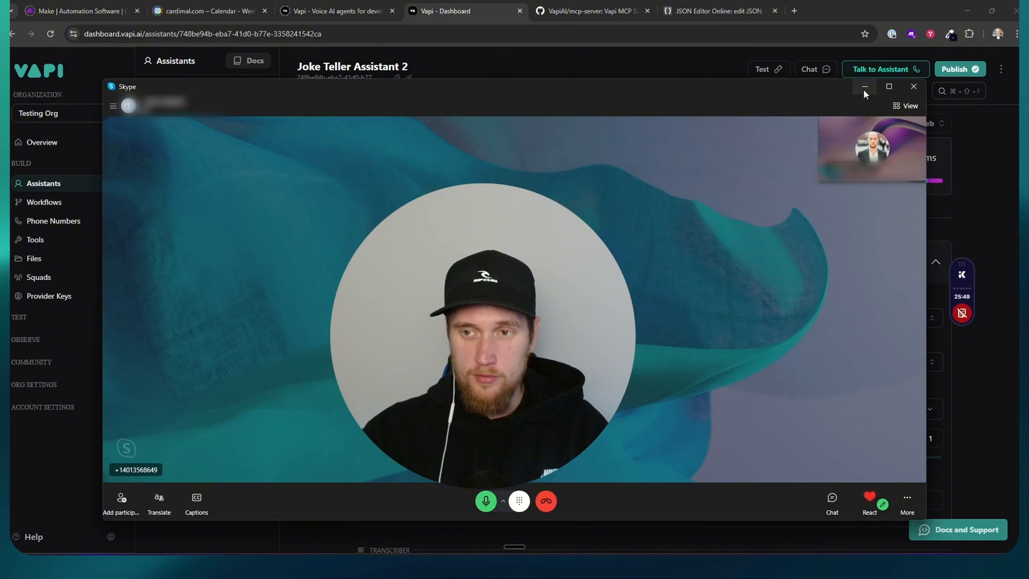
Minimize the Skype call window so Cursor's welcome screen is visible
click(865, 87)
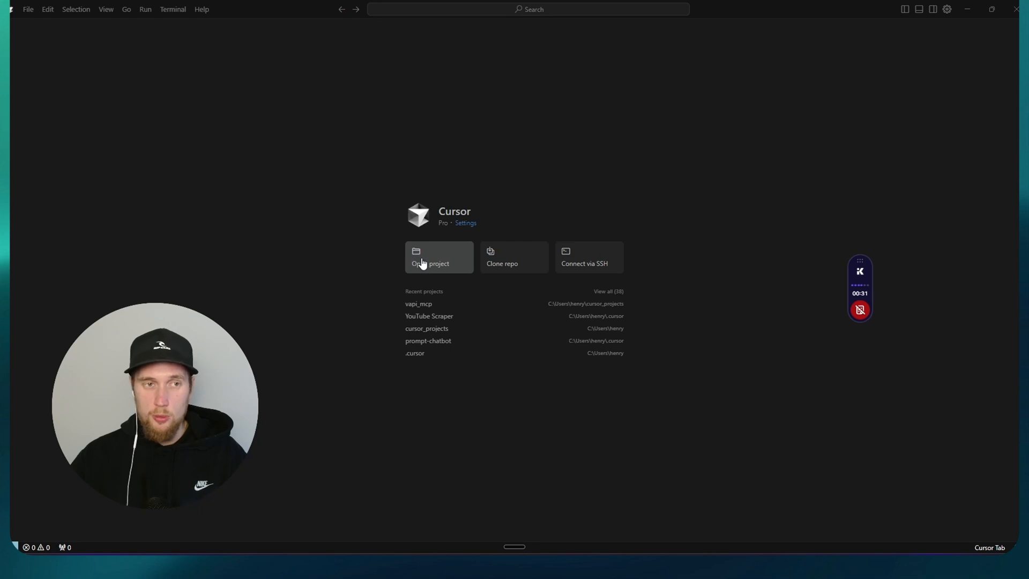
Open the vapi_mcp folder from cursor_projects as the current project
click(433, 264)
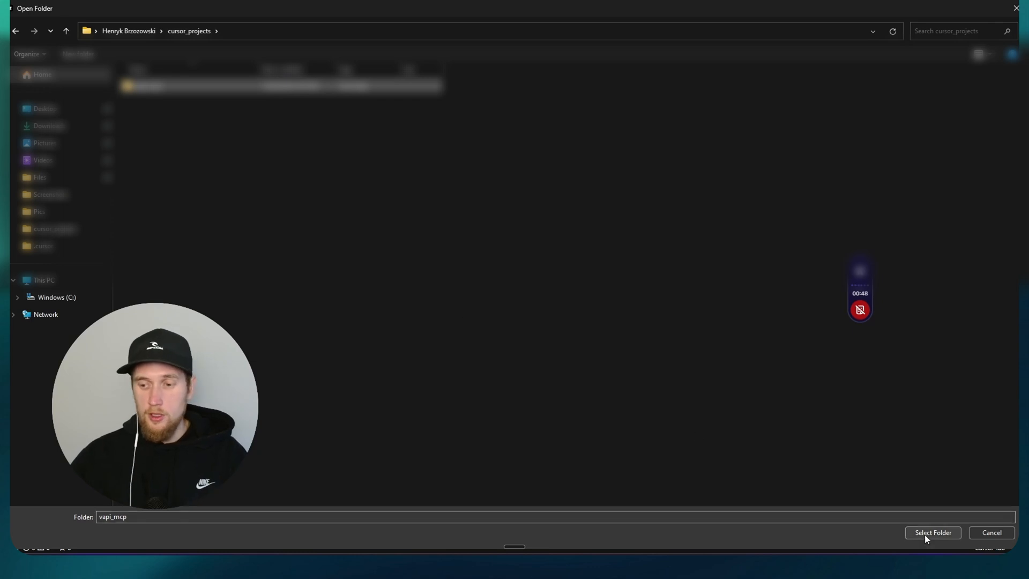
click(932, 533)
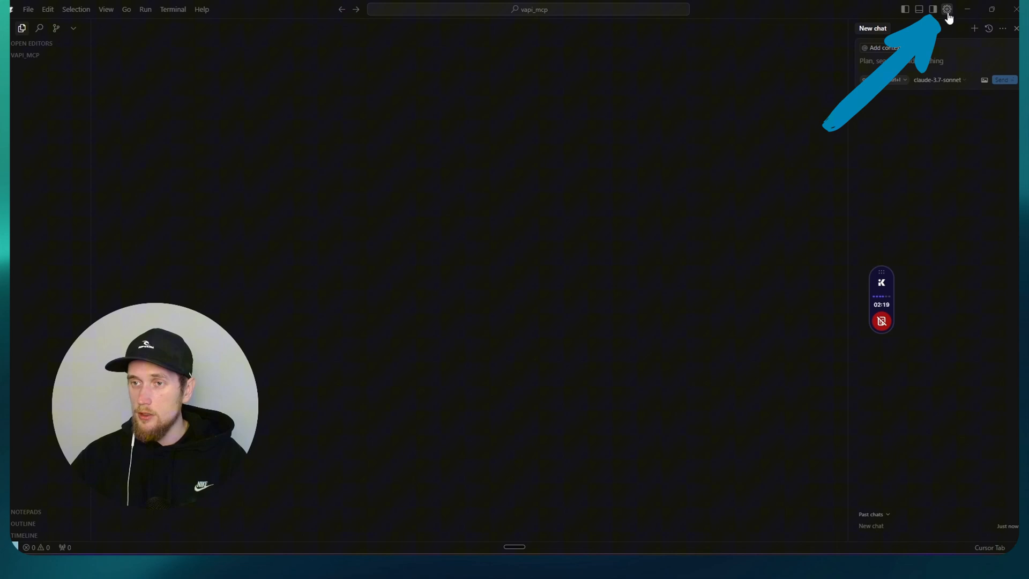
Add a new global MCP server from Cursor Settings, opening the global mcp.json
click(948, 8)
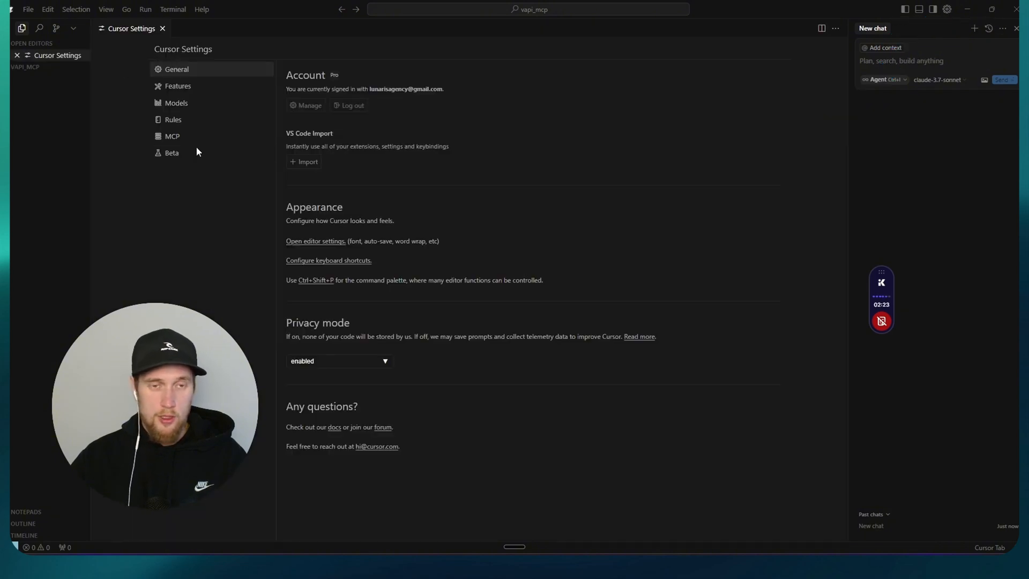
mouse_move(189, 270)
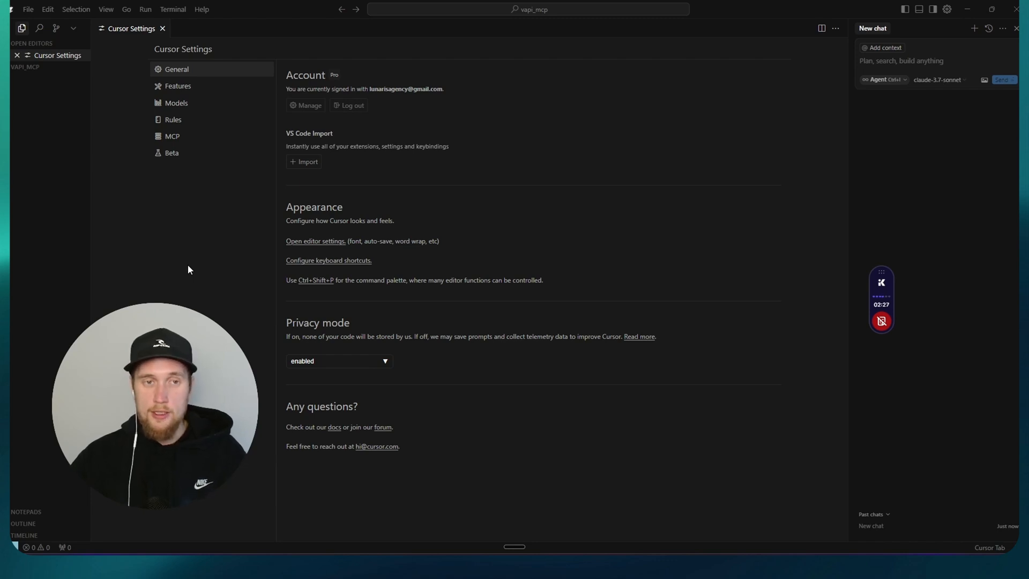
click(163, 28)
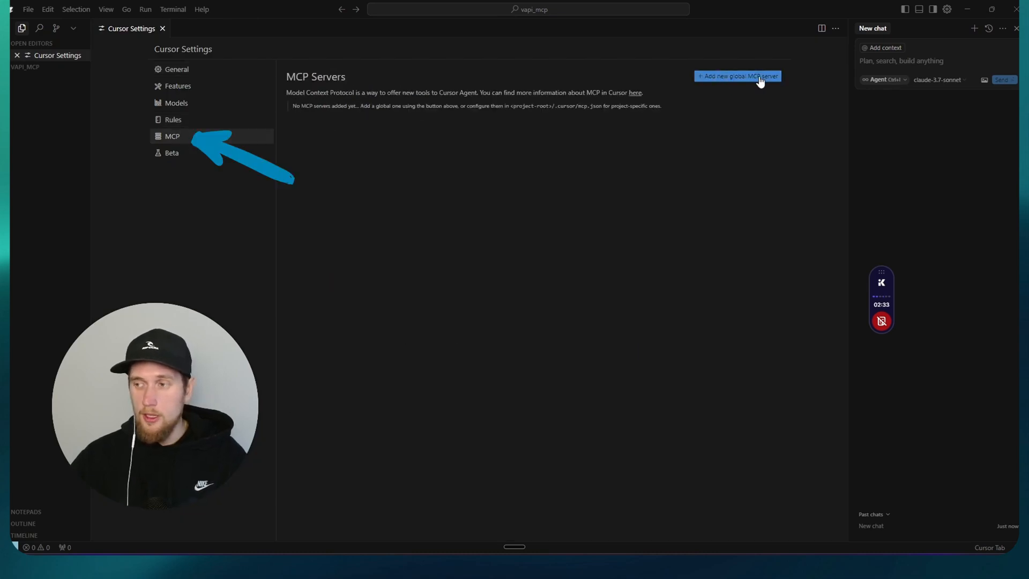
click(737, 75)
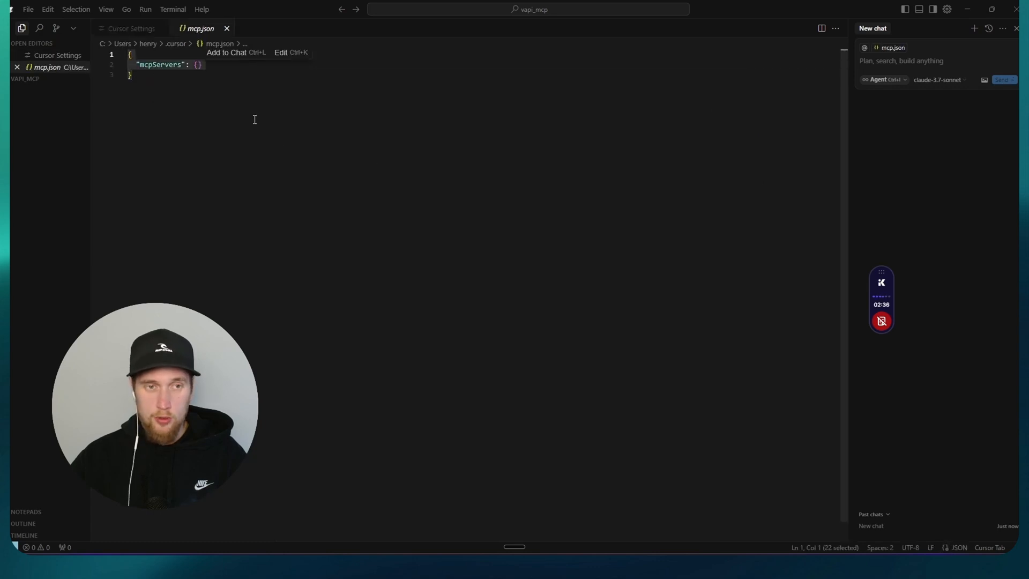
Copy the mcpServers config snippet from the Vapi MCP Server README on GitHub
key(Delete)
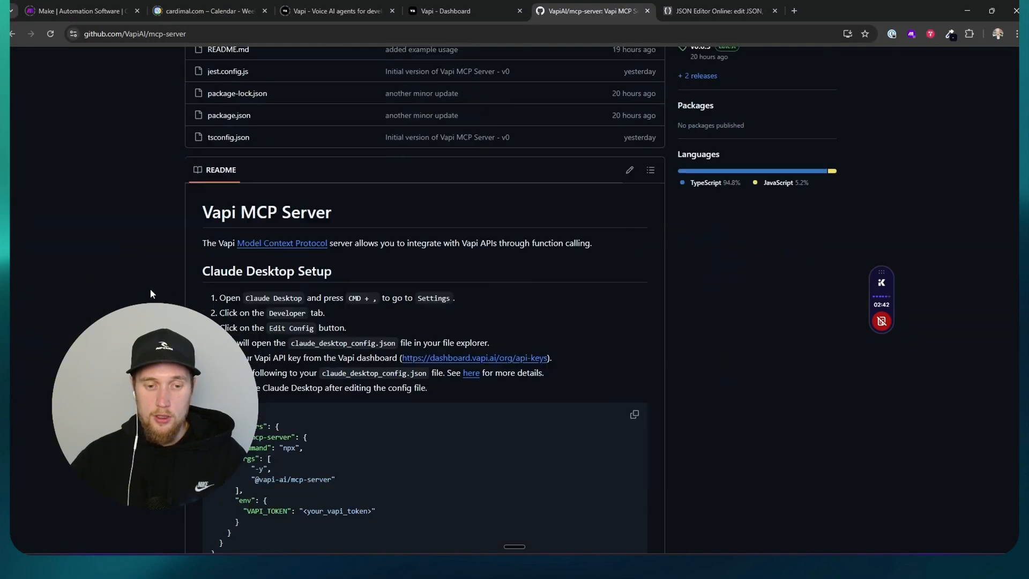
scroll(down, 3)
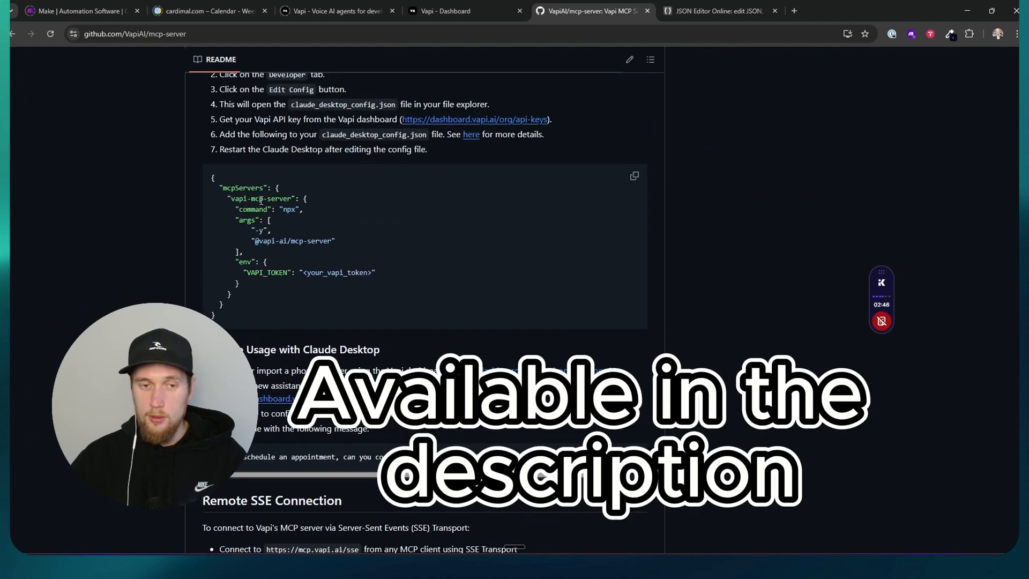
click(634, 175)
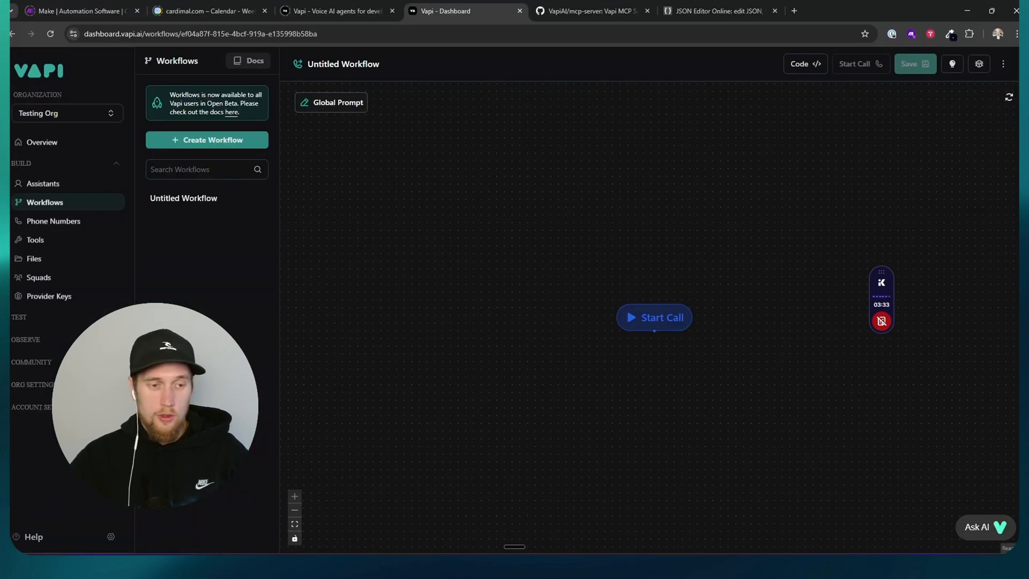
Copy a Testing Org private API key from Org Settings > API Keys in the Vapi dashboard
click(34, 384)
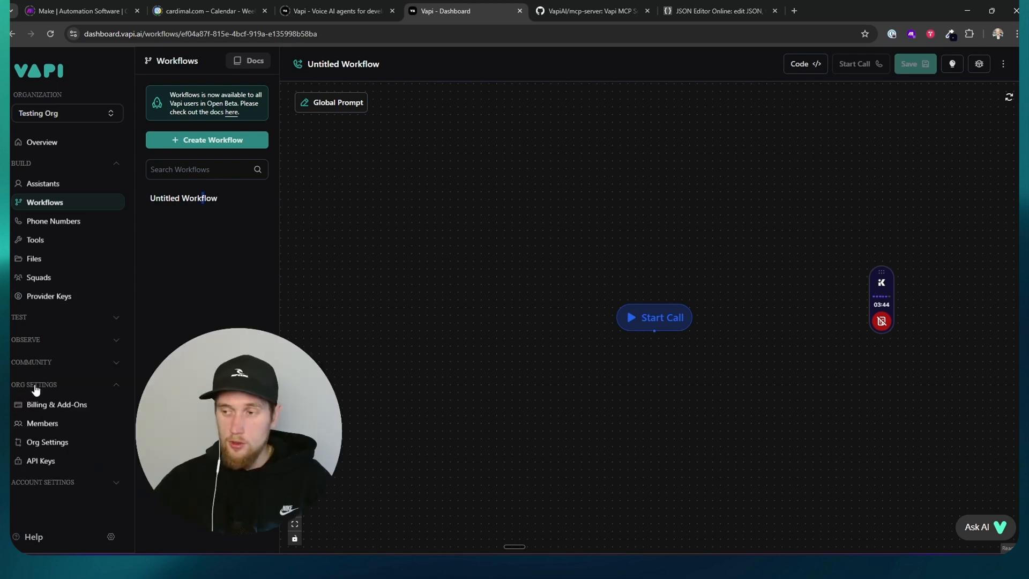
click(41, 461)
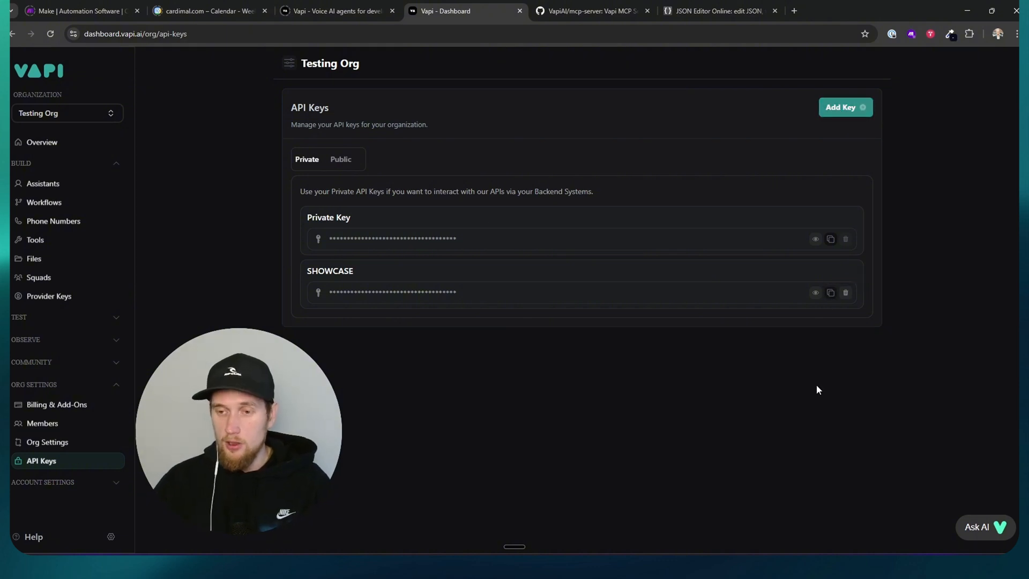
mouse_move(836, 326)
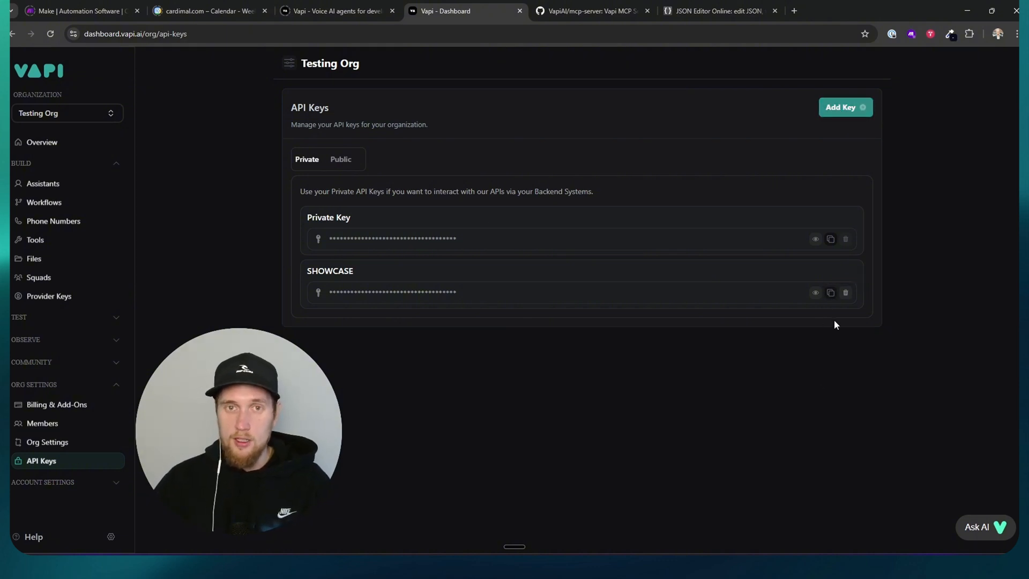
click(831, 292)
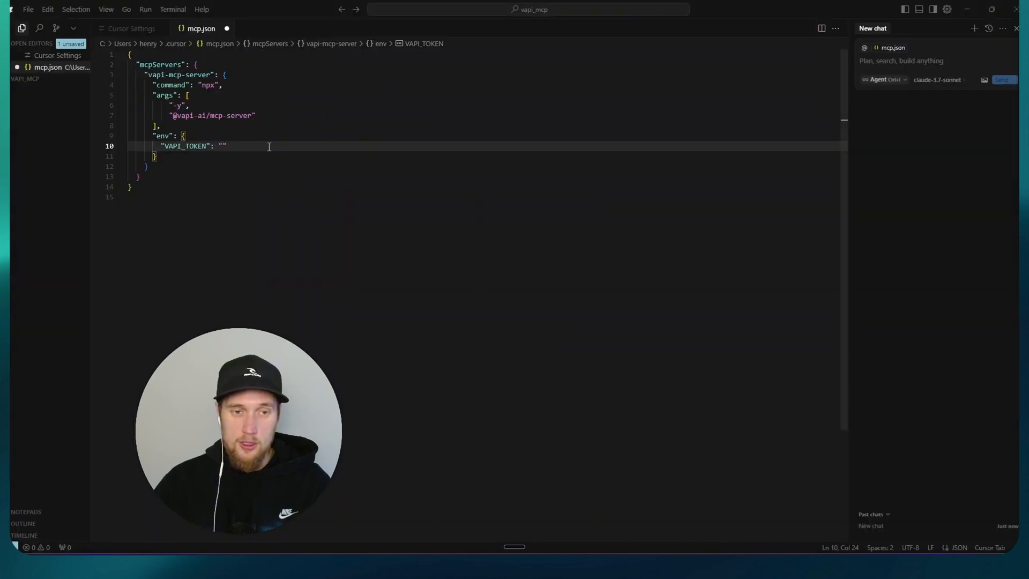
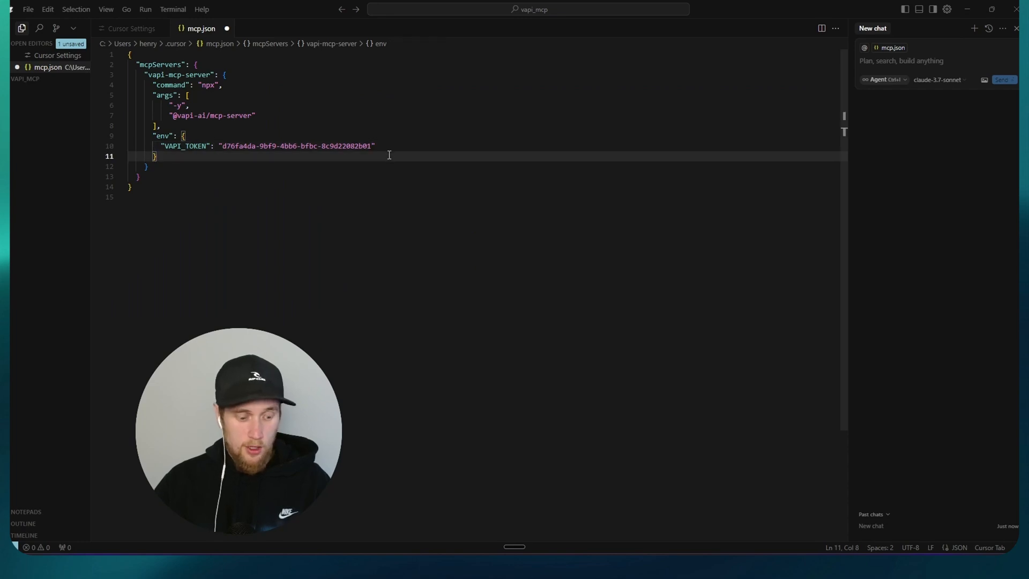
Paste the Vapi API key as the VAPI_TOKEN value in mcp.json
click(28, 9)
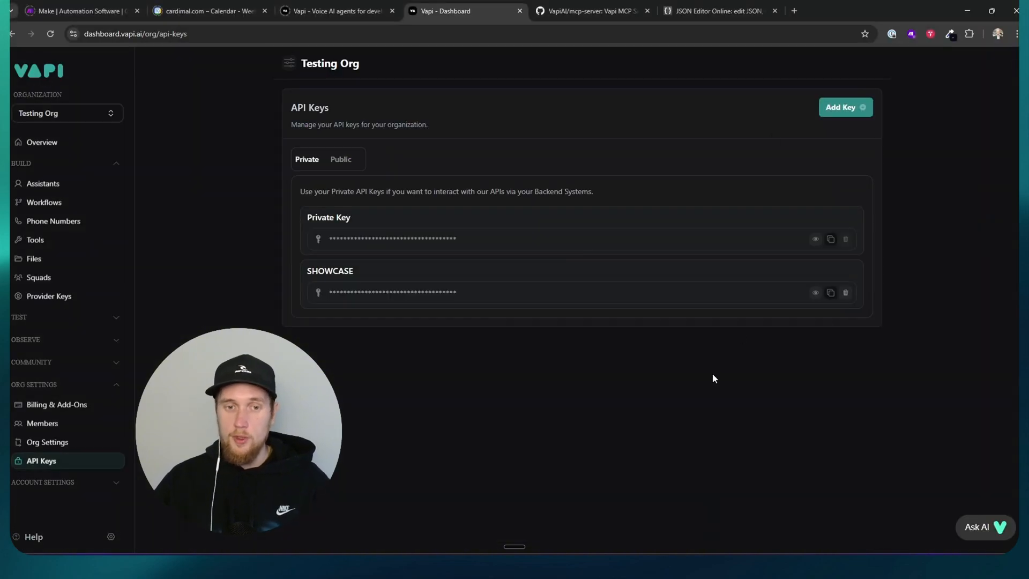
text(curs)
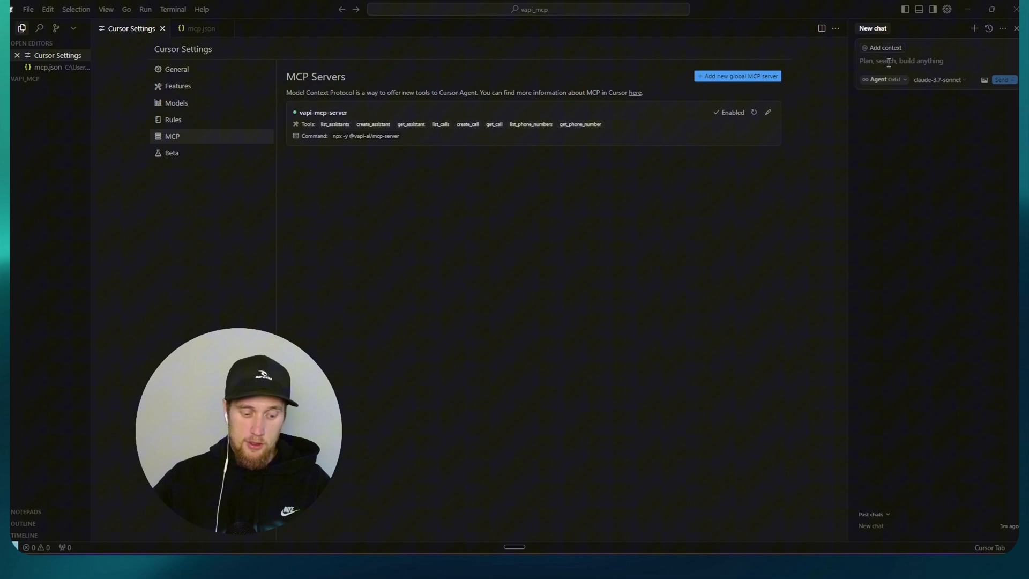
Ask the agent chat to list its available tools, including the Vapi MCP server's
text(hey can you find)
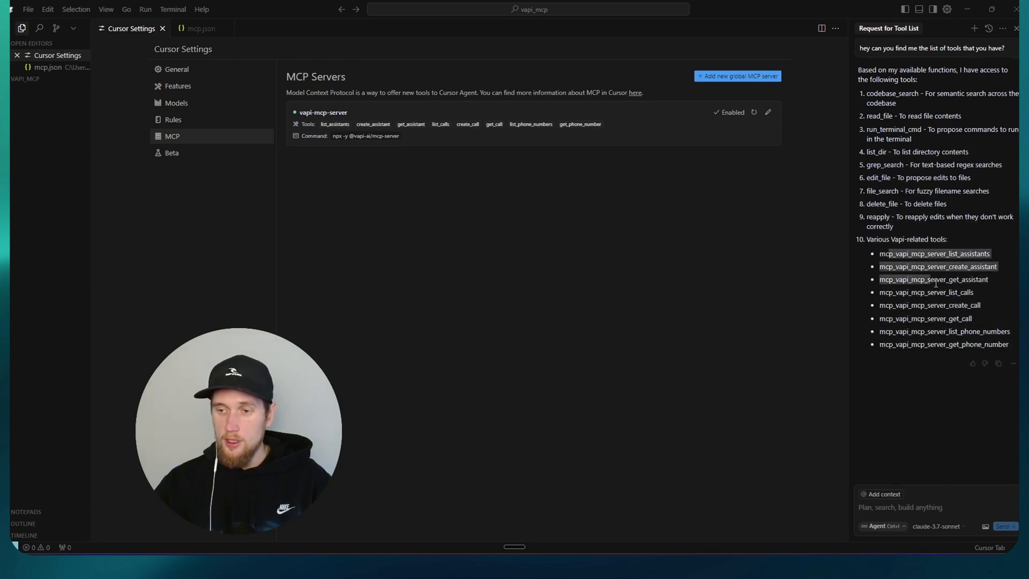
mouse_move(334, 124)
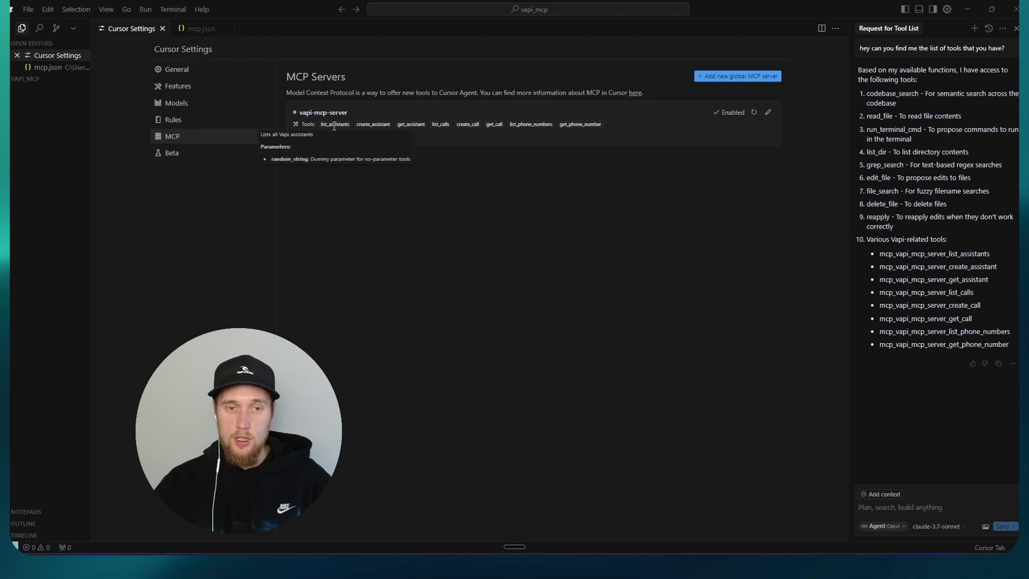
mouse_move(373, 124)
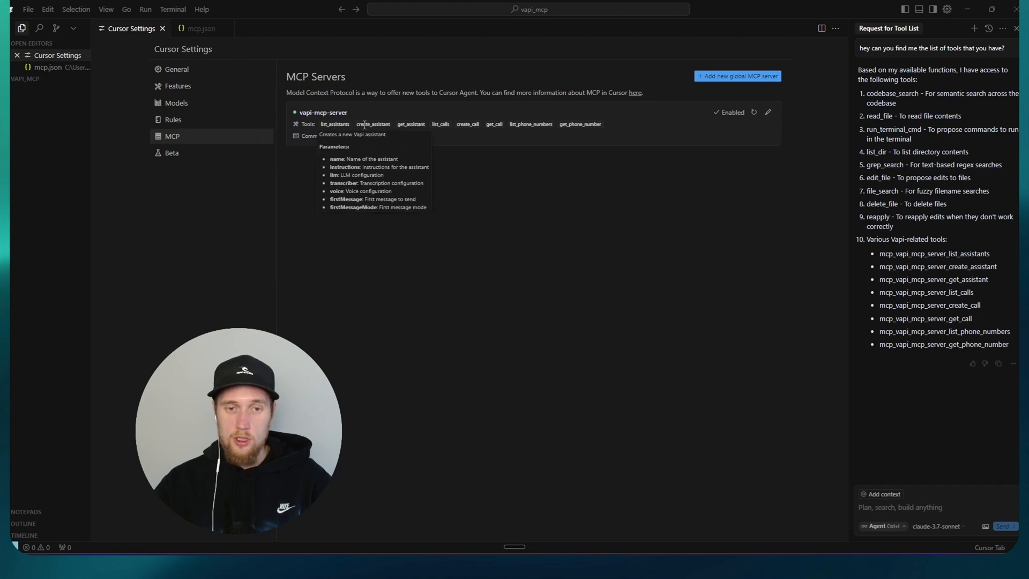
mouse_move(410, 127)
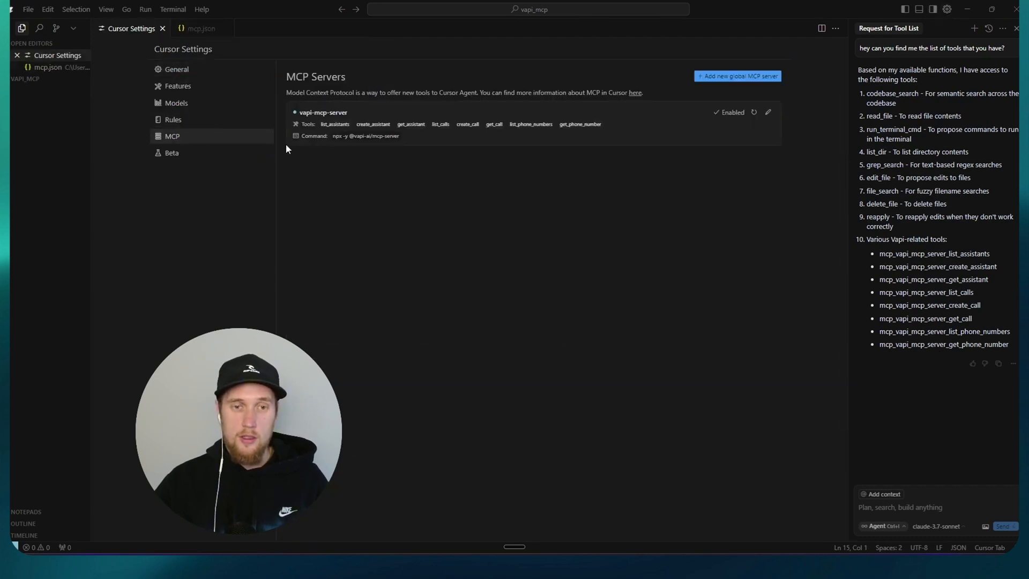
mouse_move(445, 185)
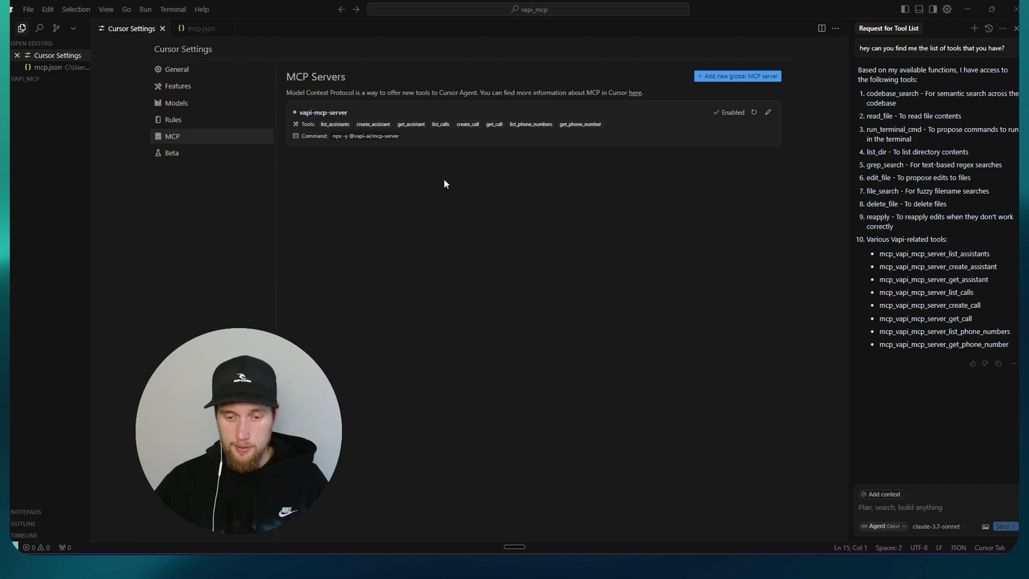
click(199, 28)
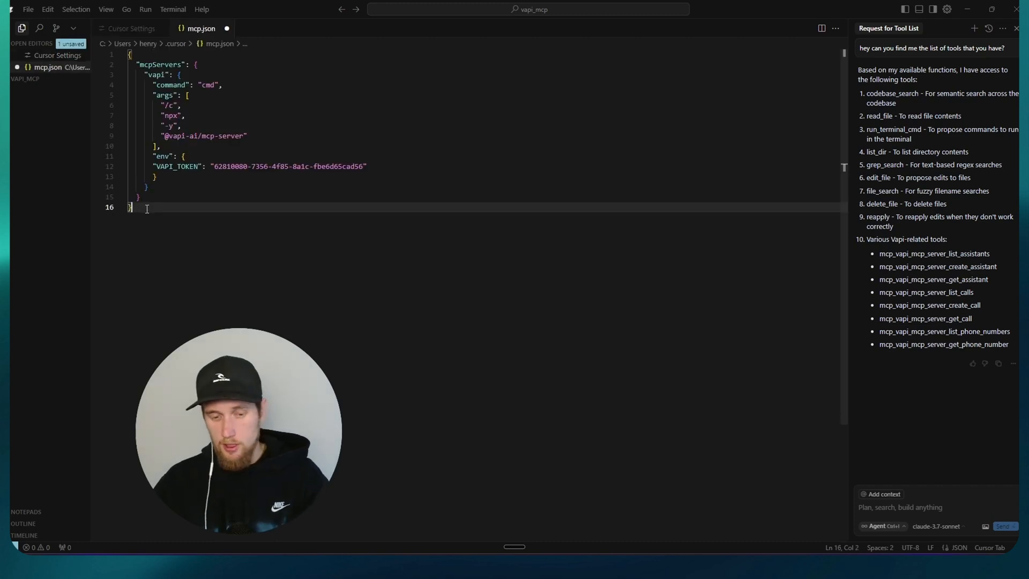
mouse_move(164, 212)
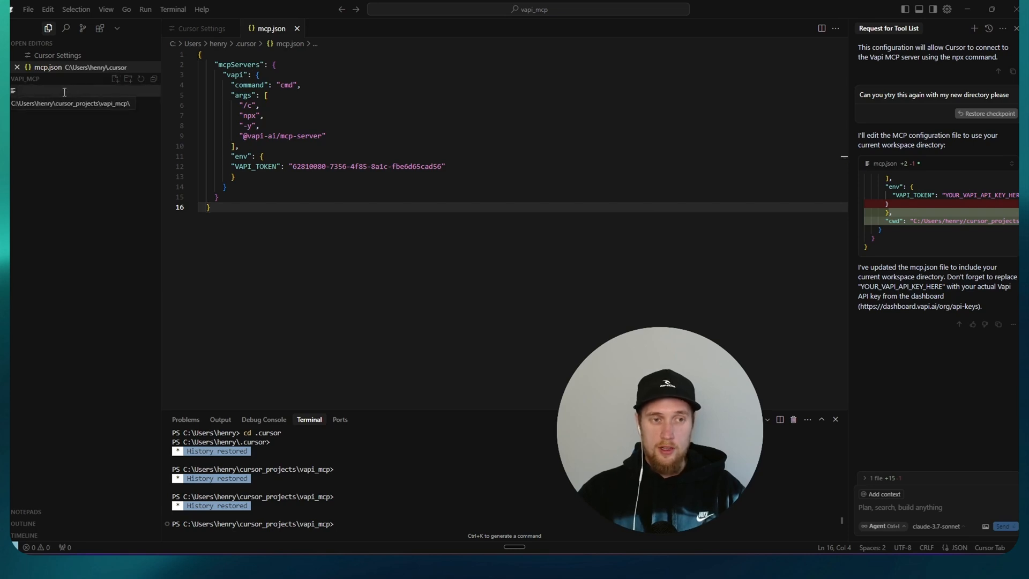
text(prompt)
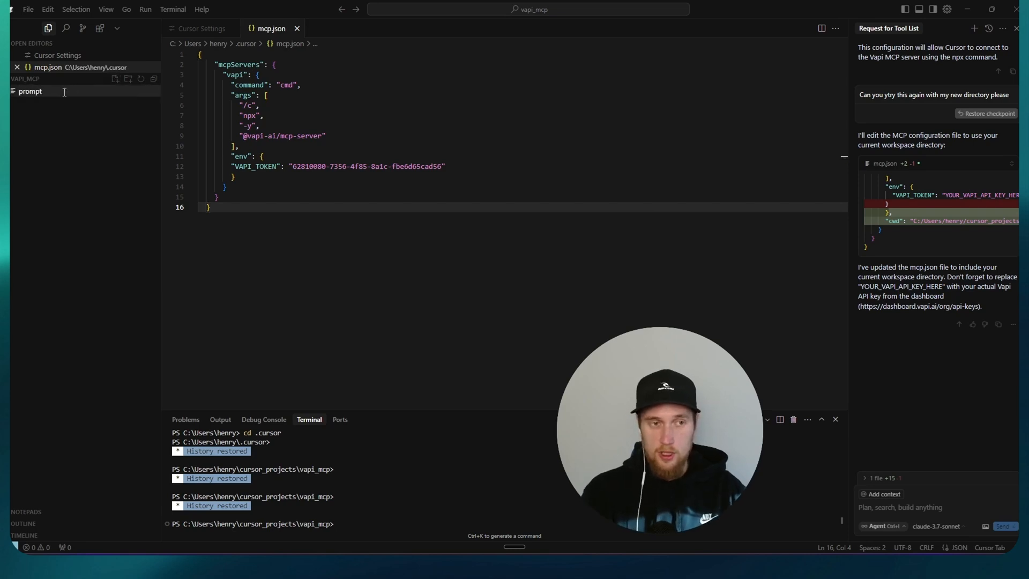
click(30, 91)
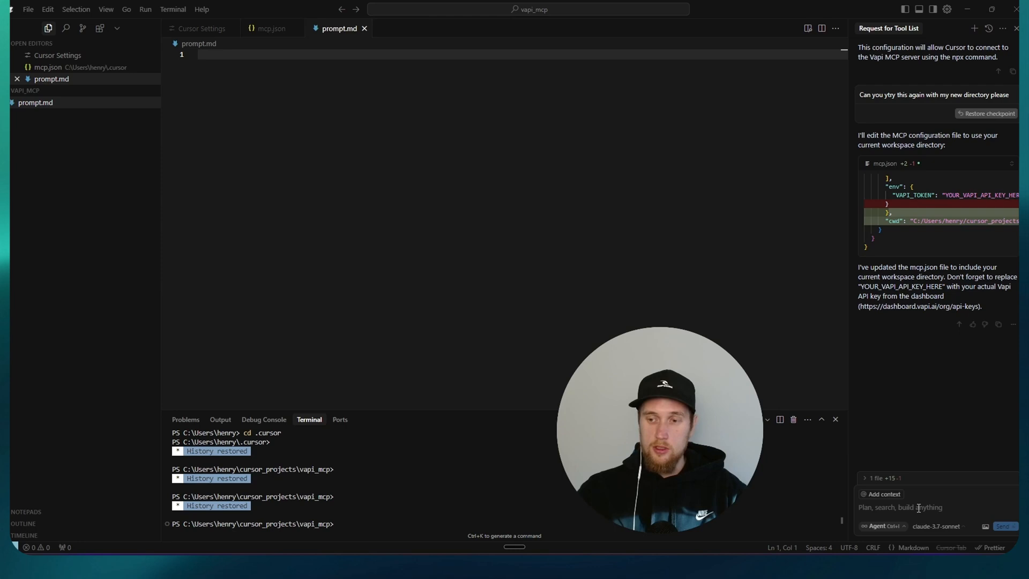
text(@prom)
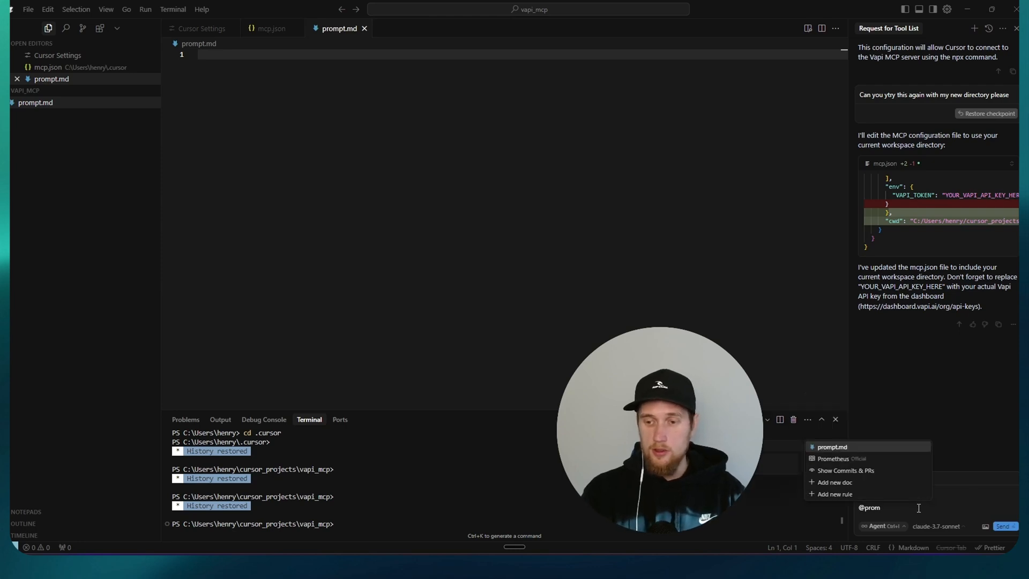
click(832, 445)
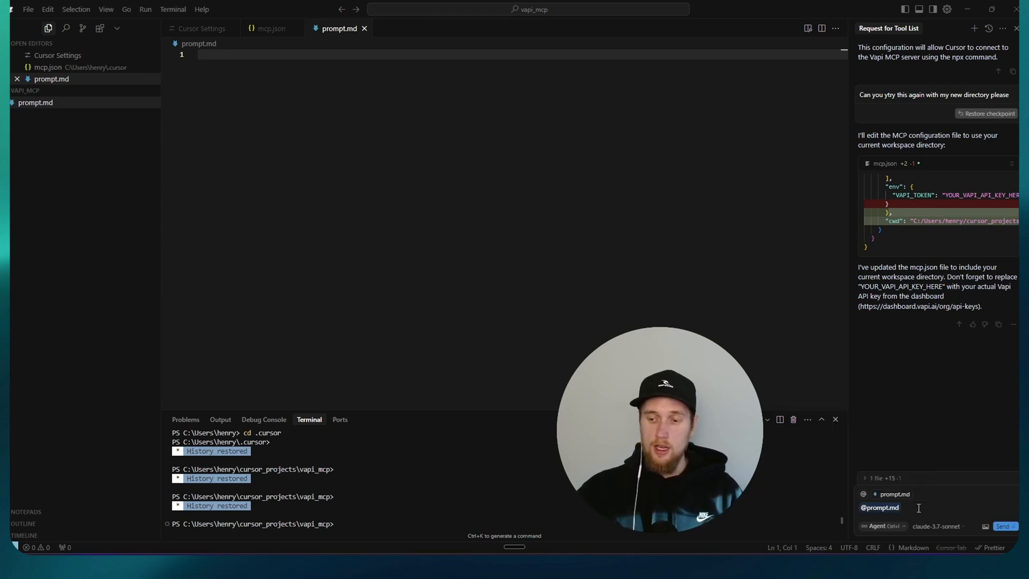